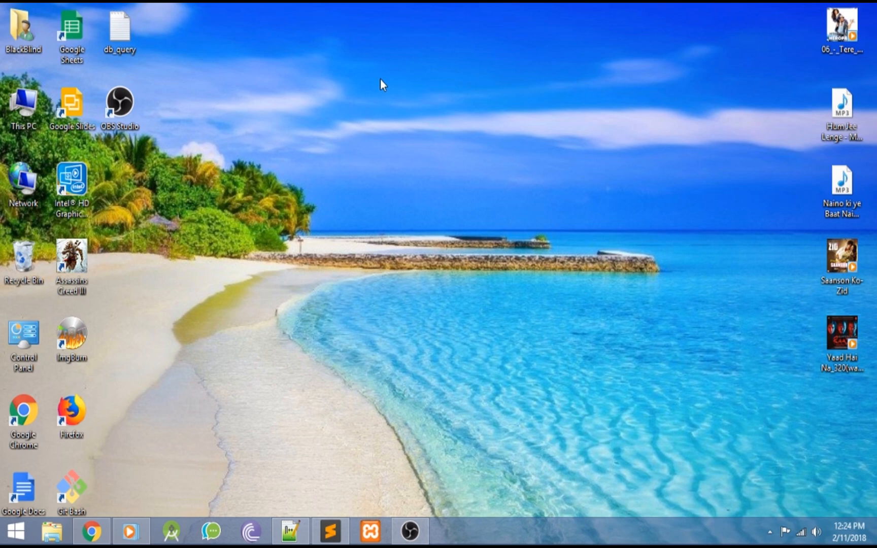
pyautogui.moveTo(295, 374)
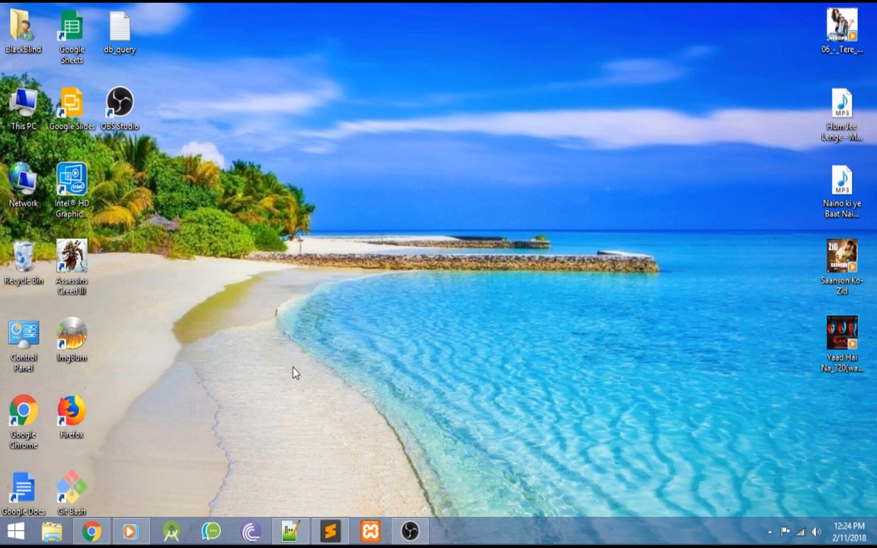
pyautogui.moveTo(336, 498)
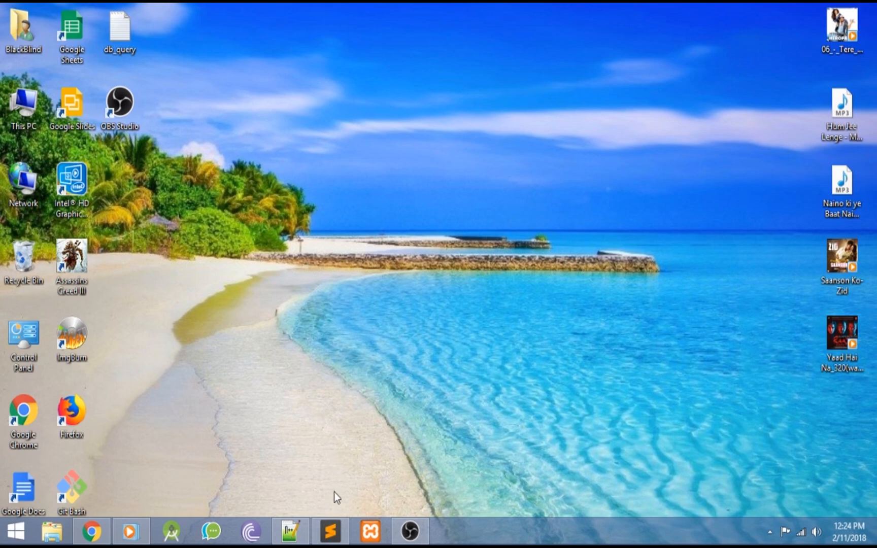
pyautogui.moveTo(333, 521)
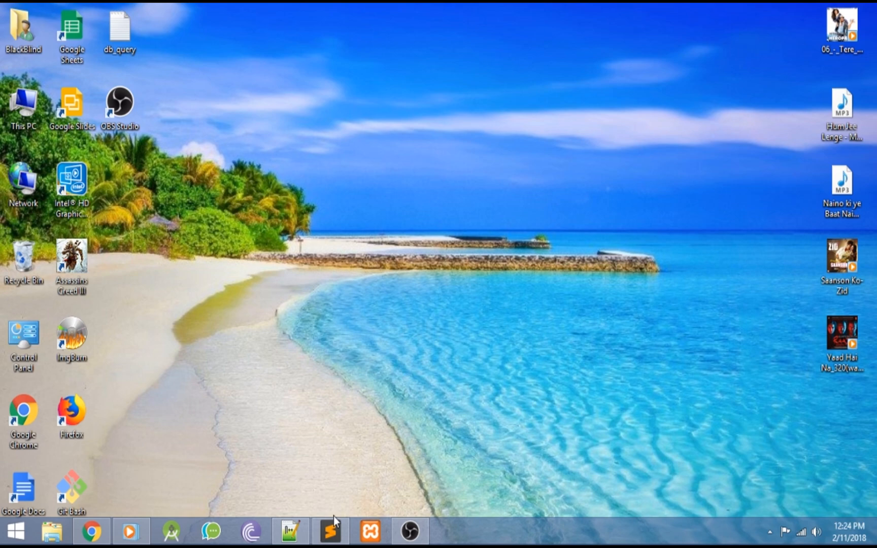
# Launch Sublime Text from the taskbar
pyautogui.click(330, 530)
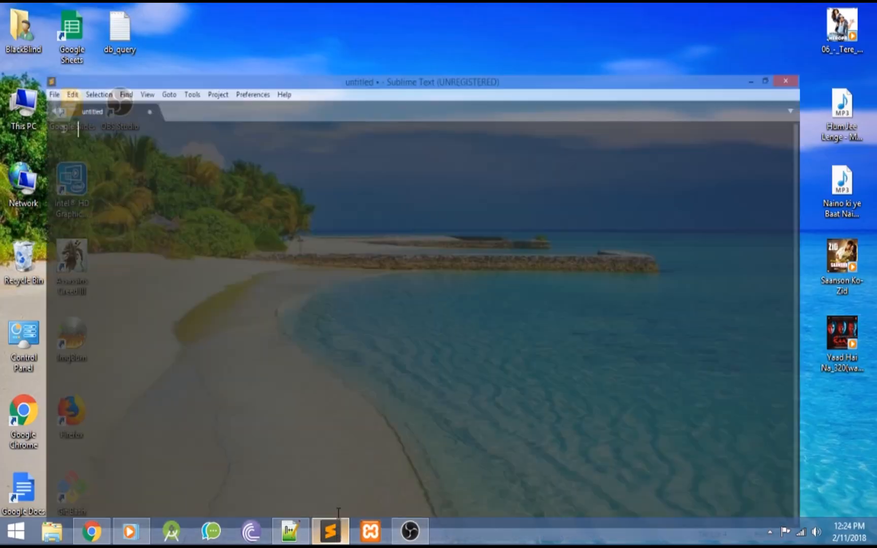
# Run 'Package Control: Install Package' from the Command Palette
pyautogui.click(765, 82)
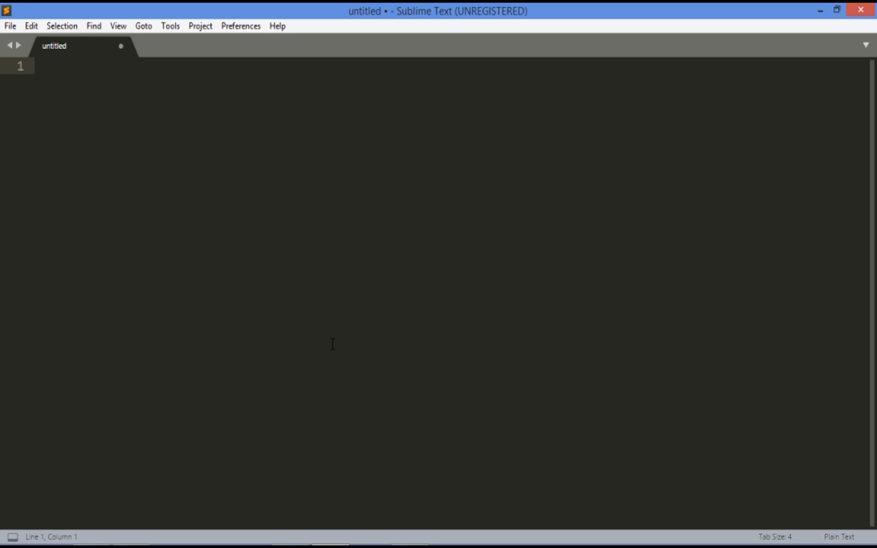
pyautogui.write('in')
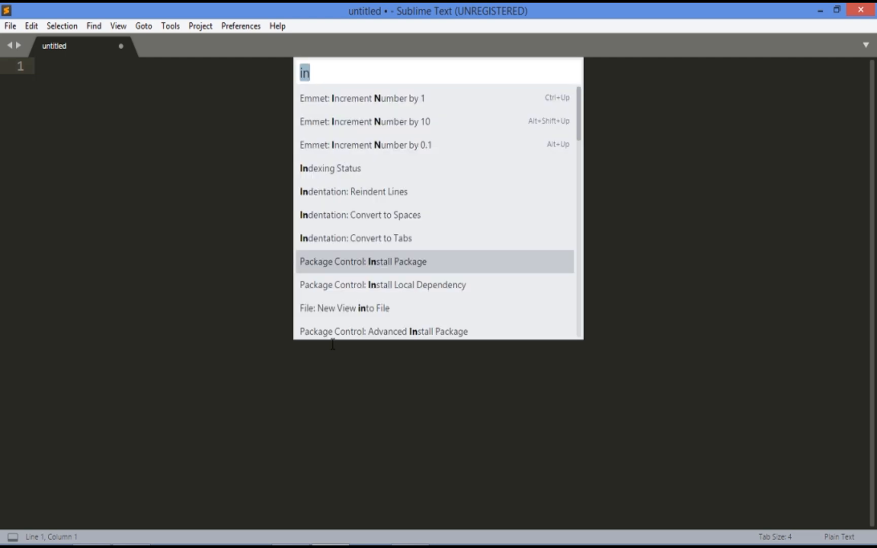
pyautogui.press('Backspace')
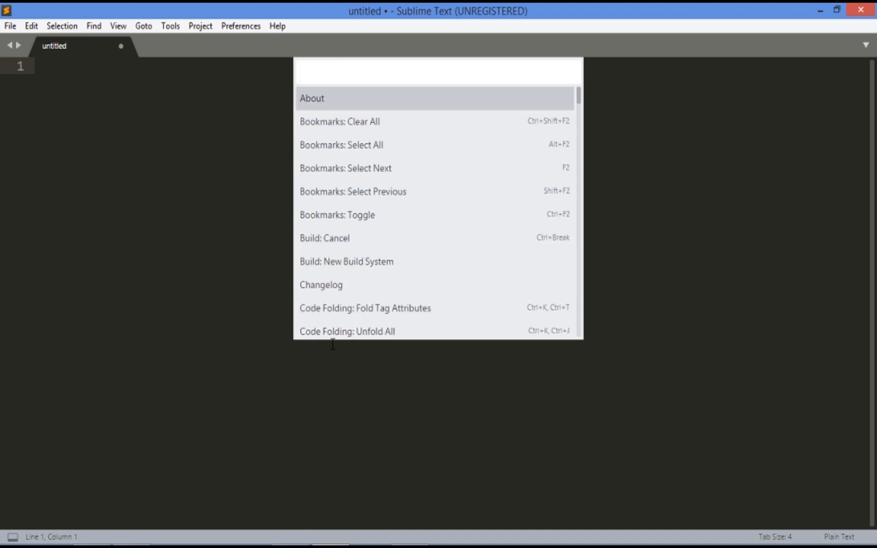
pyautogui.write('insta')
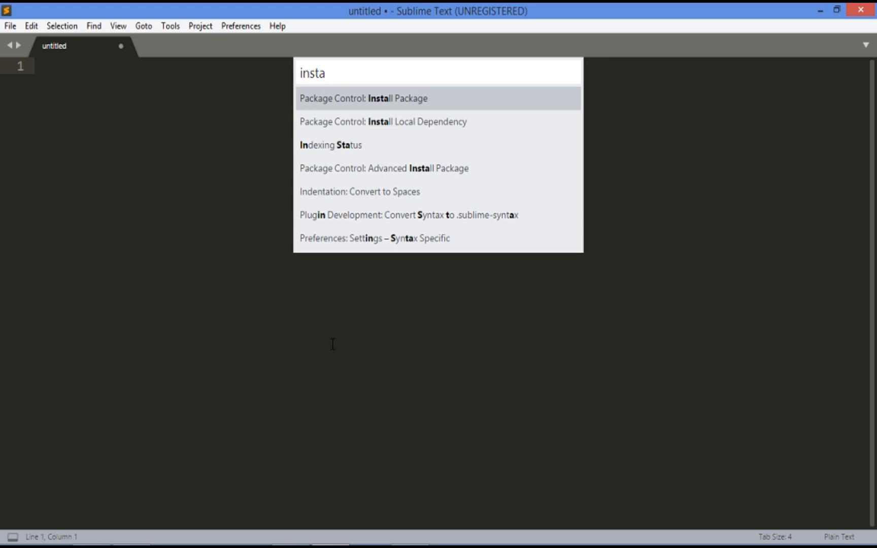
pyautogui.click(364, 99)
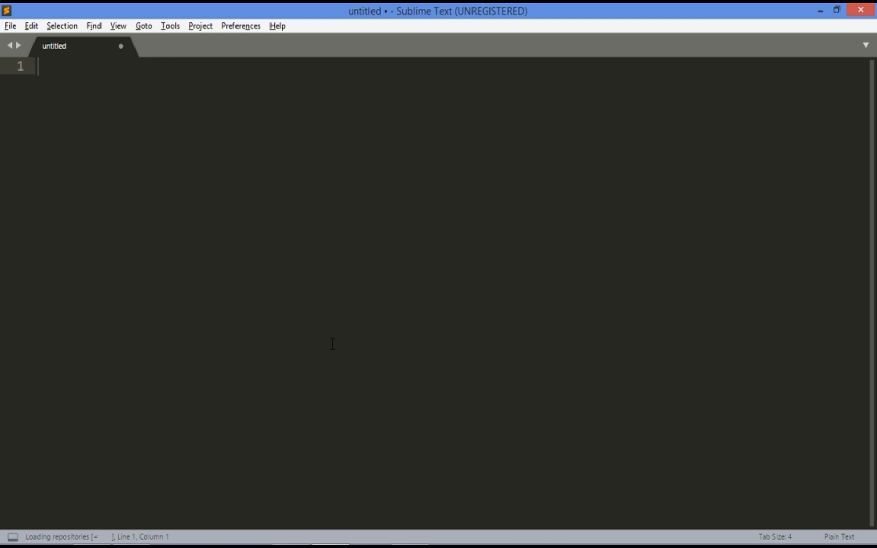
# Search 'brow' in the package list and install Browser Sync
pyautogui.press('ctrl+shift+p')
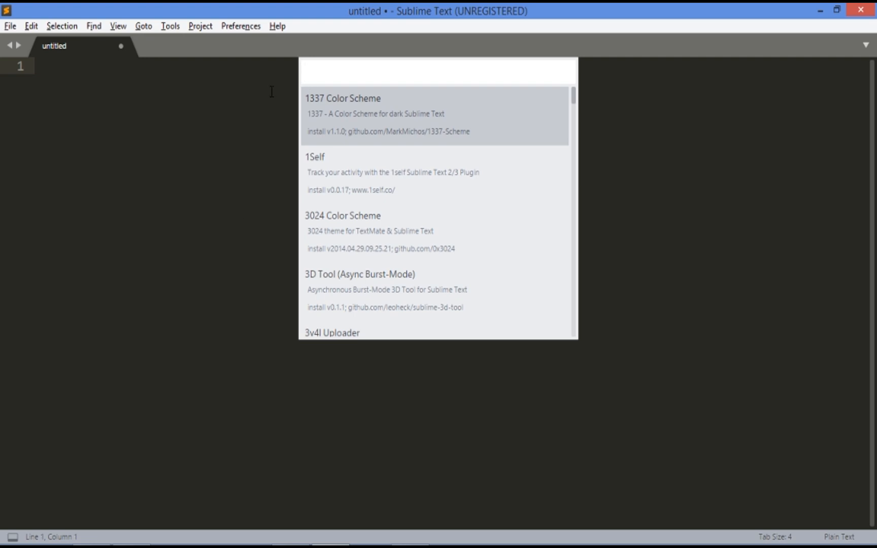
pyautogui.write('brow')
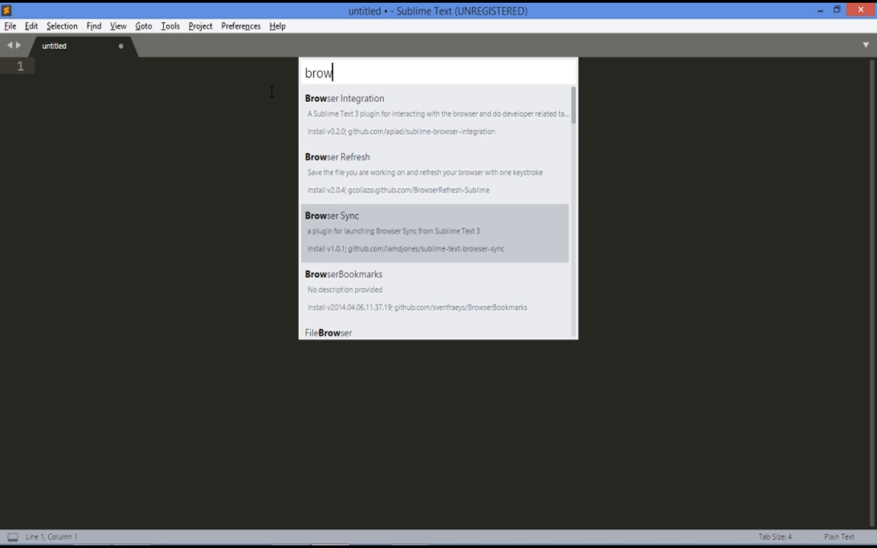
pyautogui.click(332, 215)
pyautogui.write('5')
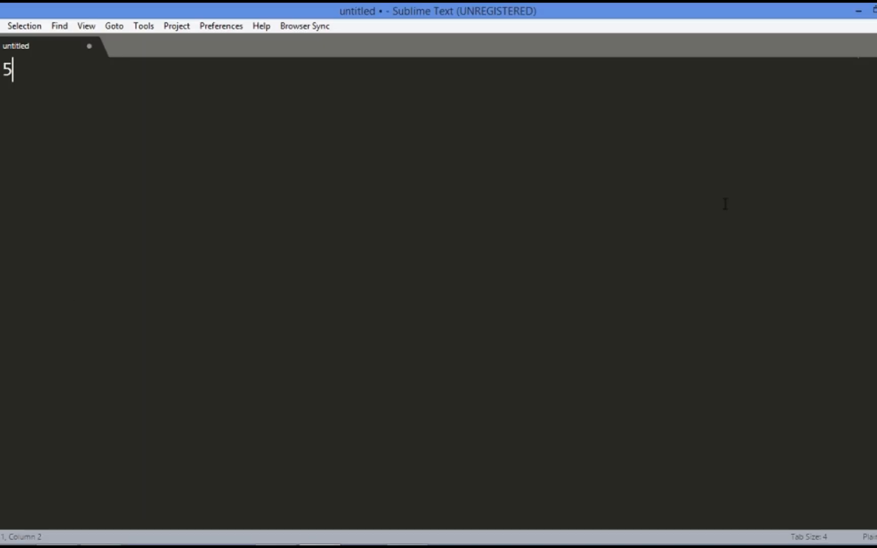
# Delete the stray '5' from the untitled document
pyautogui.press('Backspace')
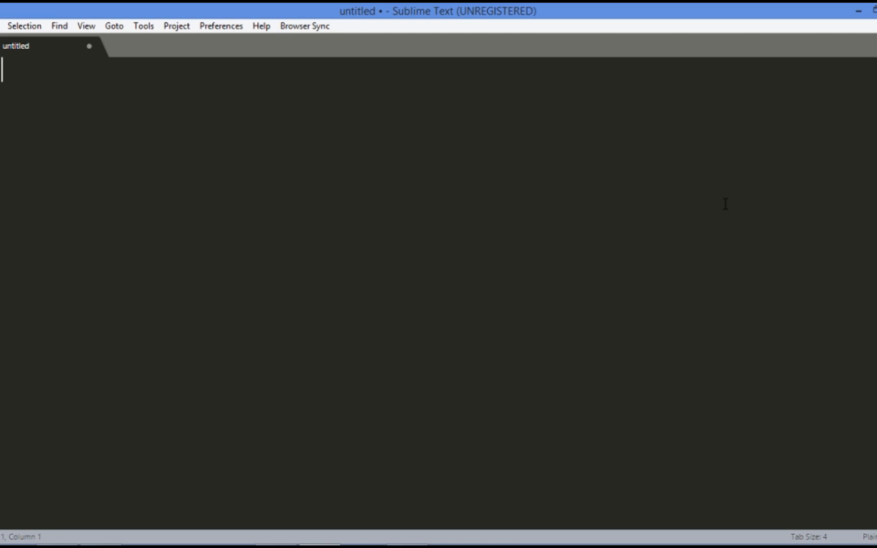
pyautogui.moveTo(828, 252)
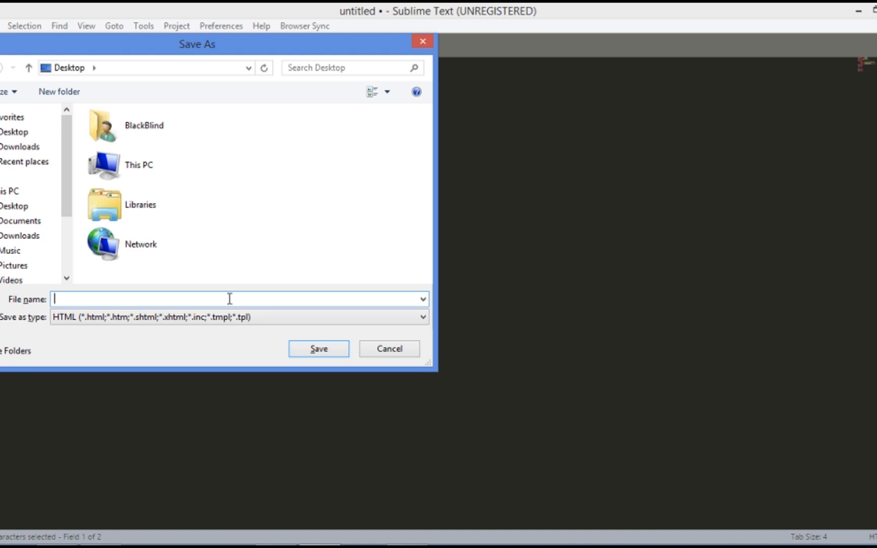
# Name the file 'browser sync' in the Save As dialog and save it
pyautogui.write('br')
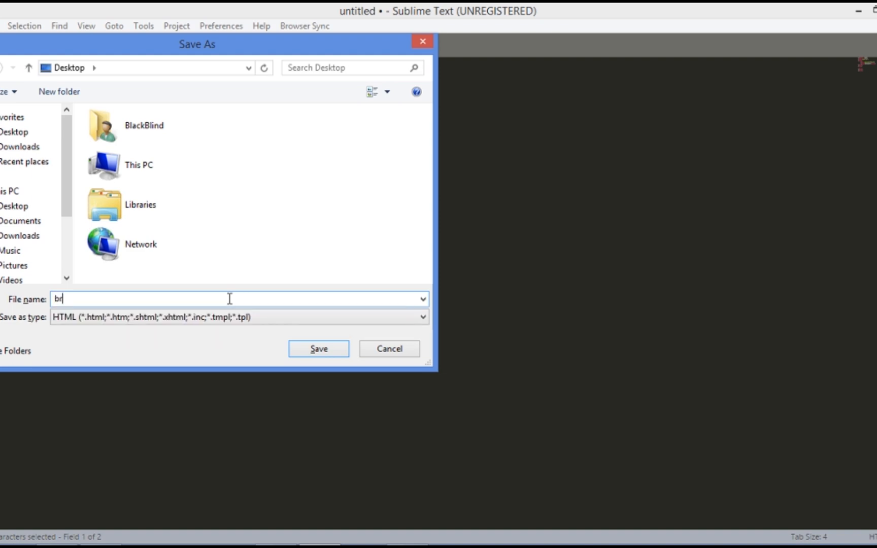
pyautogui.write('owser sy')
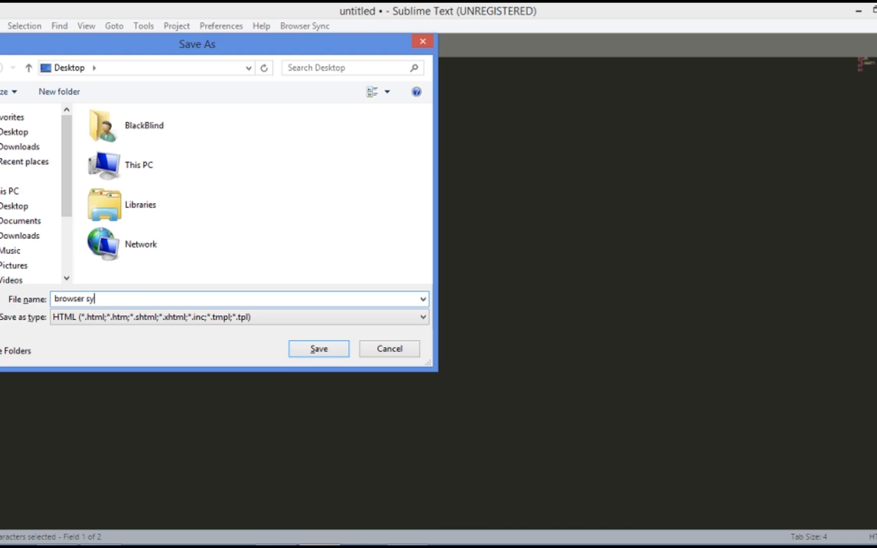
pyautogui.write('nc')
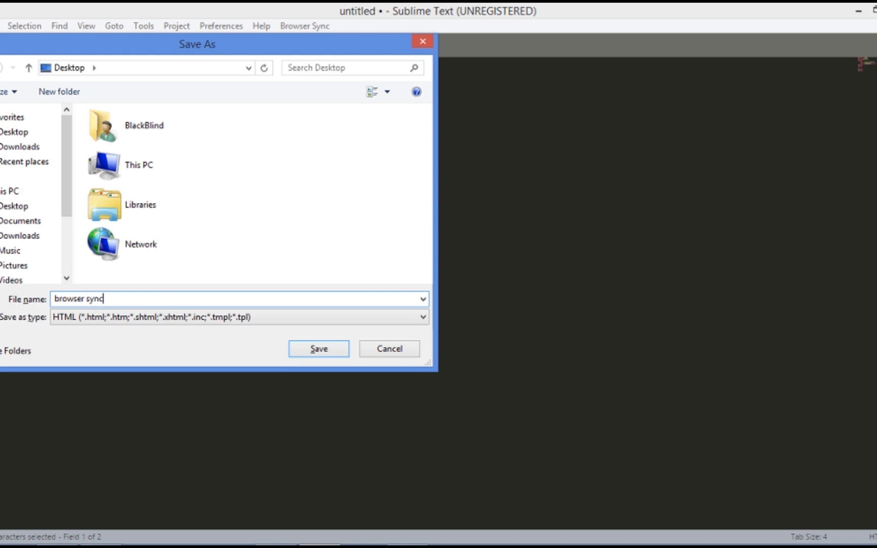
pyautogui.moveTo(317, 348)
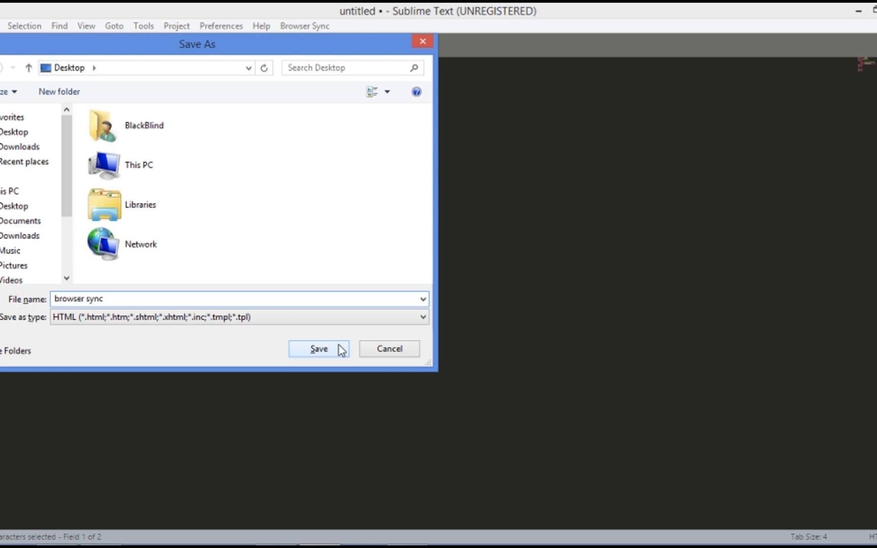
pyautogui.click(317, 348)
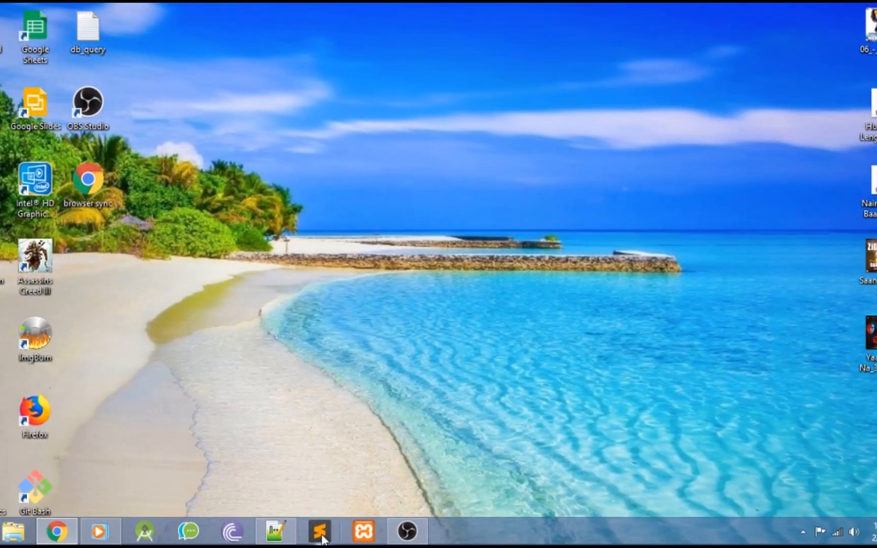
# Launch Browser Sync for browser sync.html and place Chrome beside the editor
pyautogui.click(318, 531)
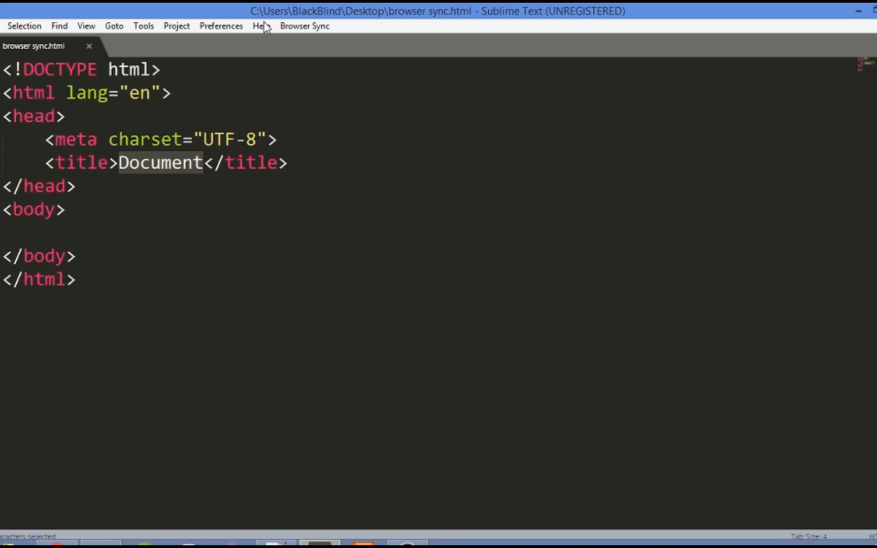
pyautogui.click(304, 26)
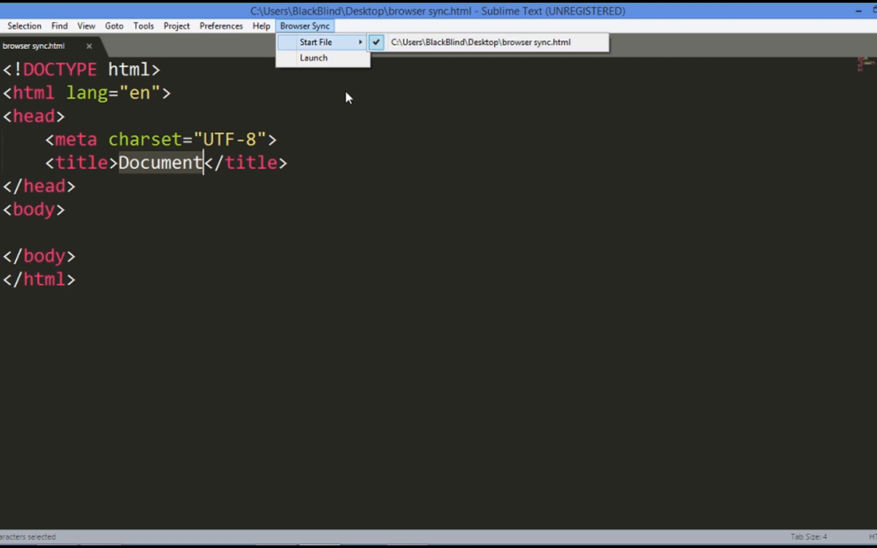
pyautogui.moveTo(314, 58)
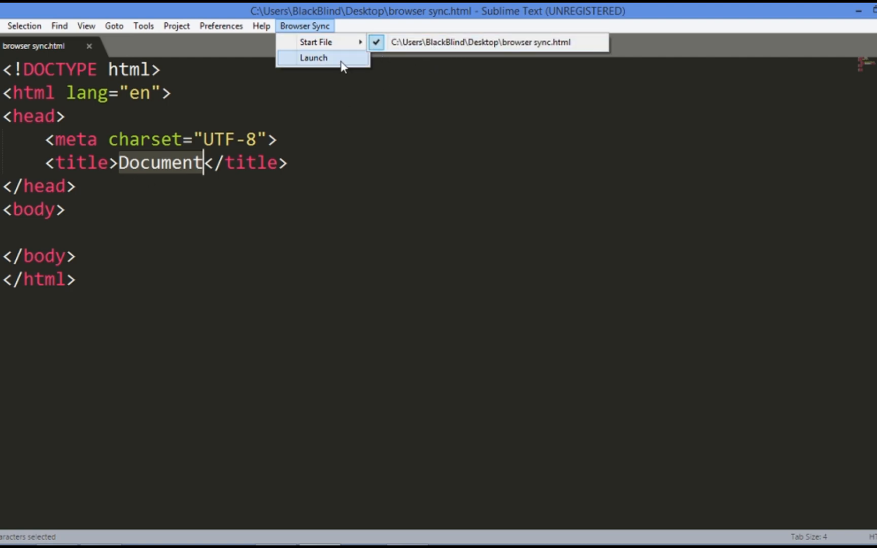
pyautogui.click(313, 57)
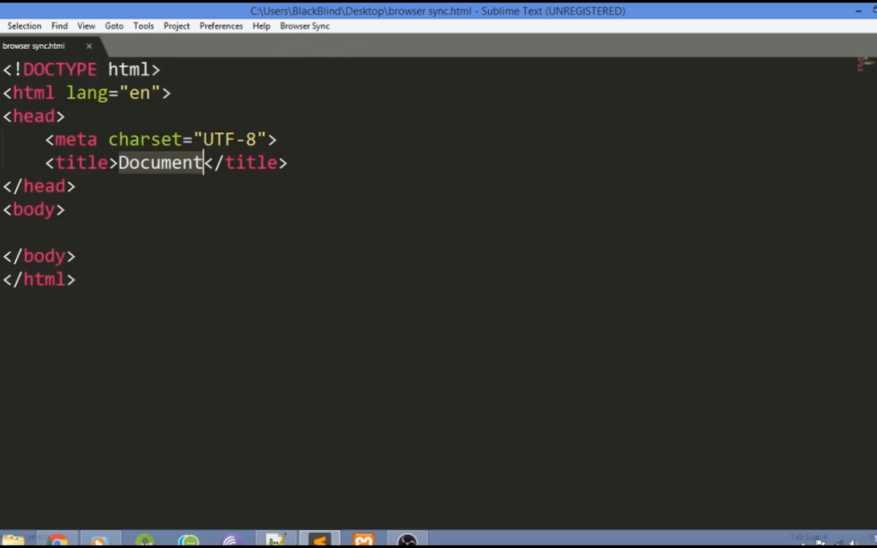
pyautogui.doubleClick(159, 163)
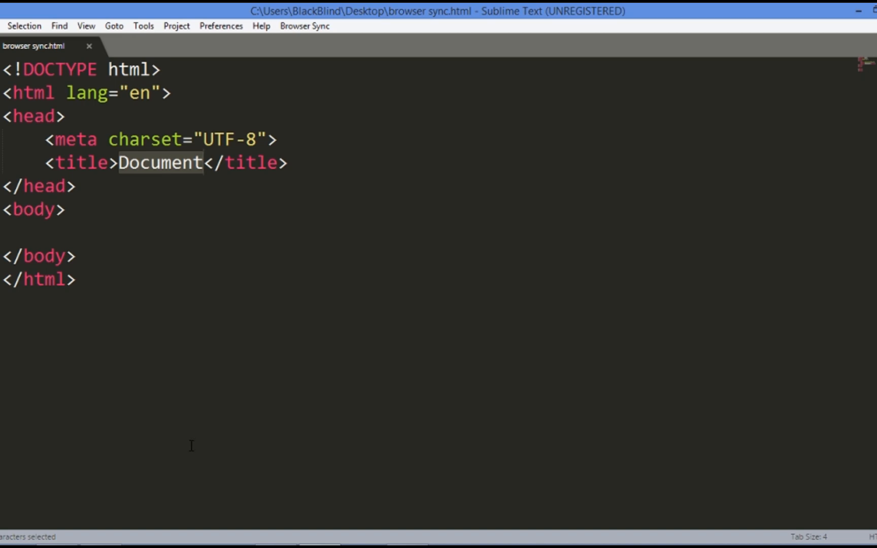
pyautogui.click(55, 529)
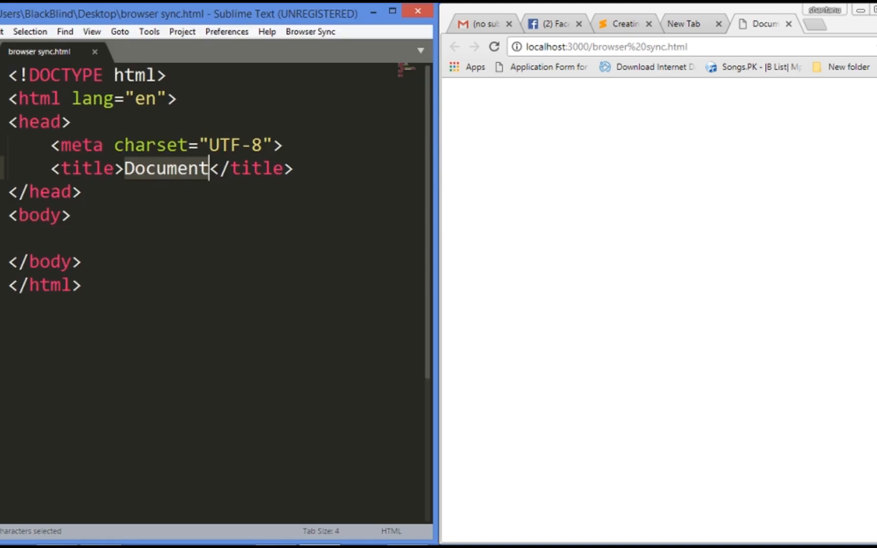
pyautogui.click(101, 214)
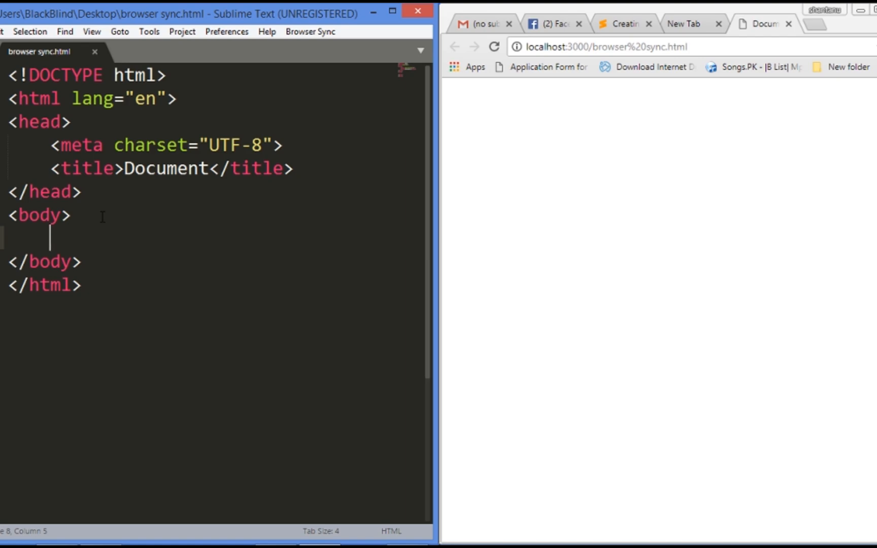
# Expand the 'li*4' shorthand into four list items inside the body
pyautogui.write('li')
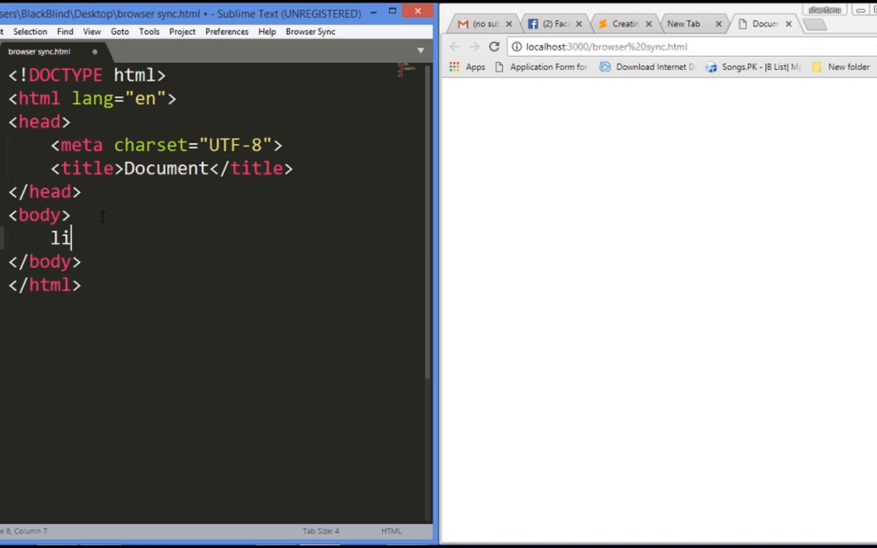
pyautogui.write('*')
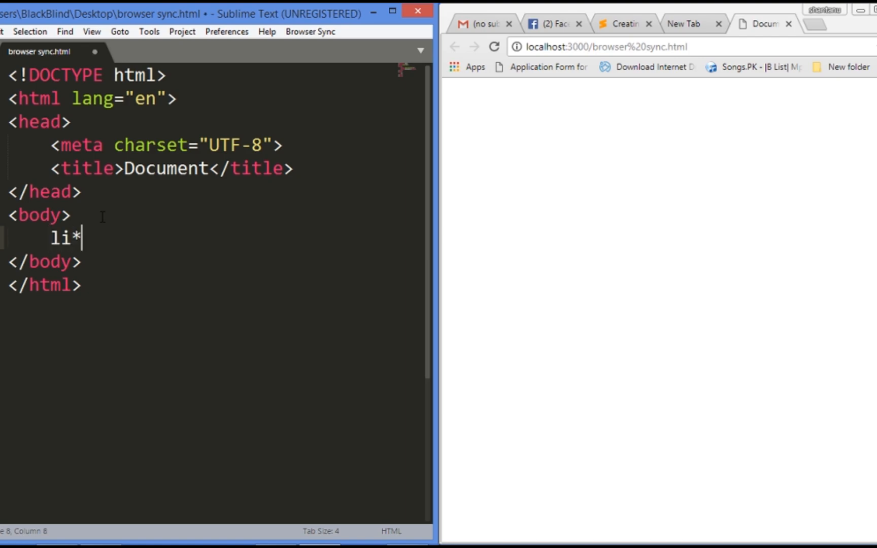
pyautogui.write('4')
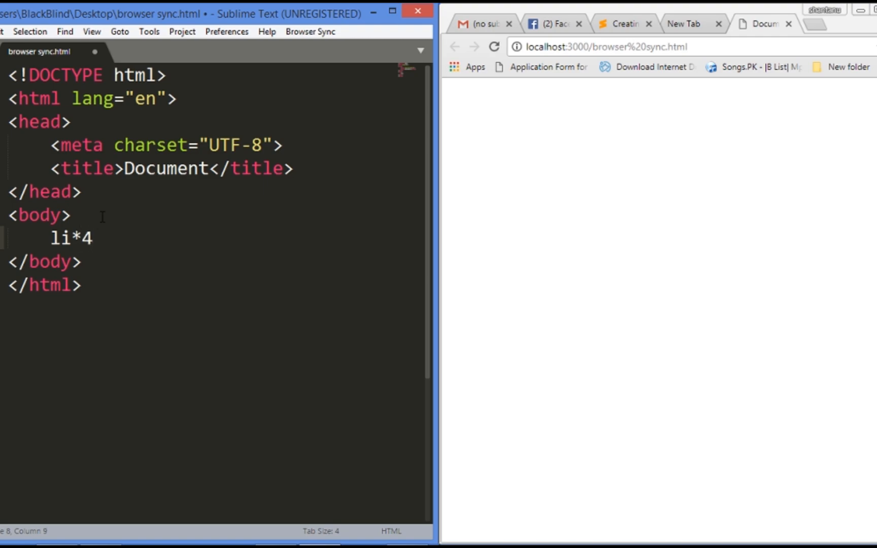
pyautogui.press('Tab')
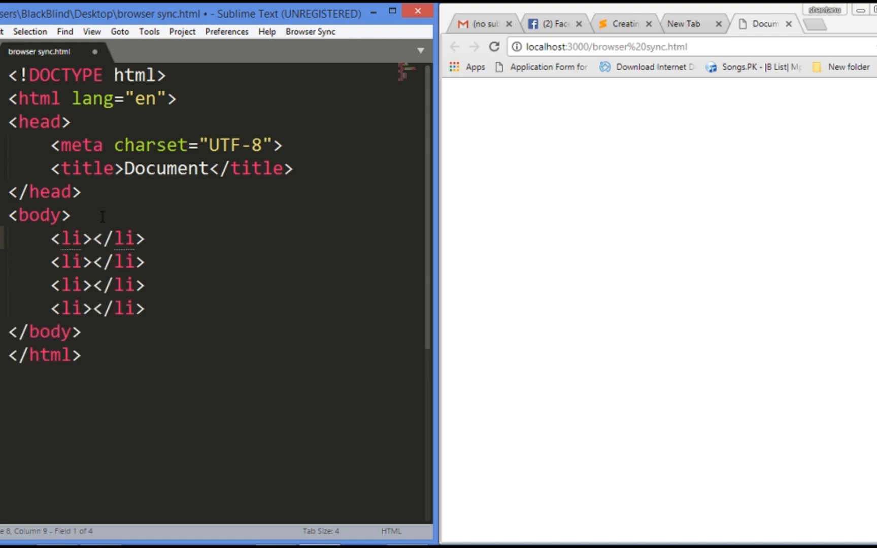
# Fill the first two list items with 'black' and 'blind', then save
pyautogui.write('b')
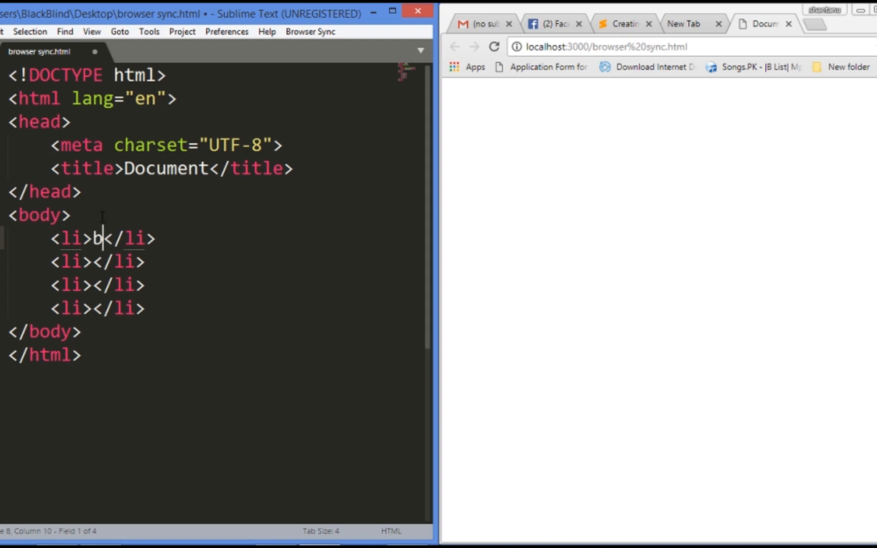
pyautogui.write('lck')
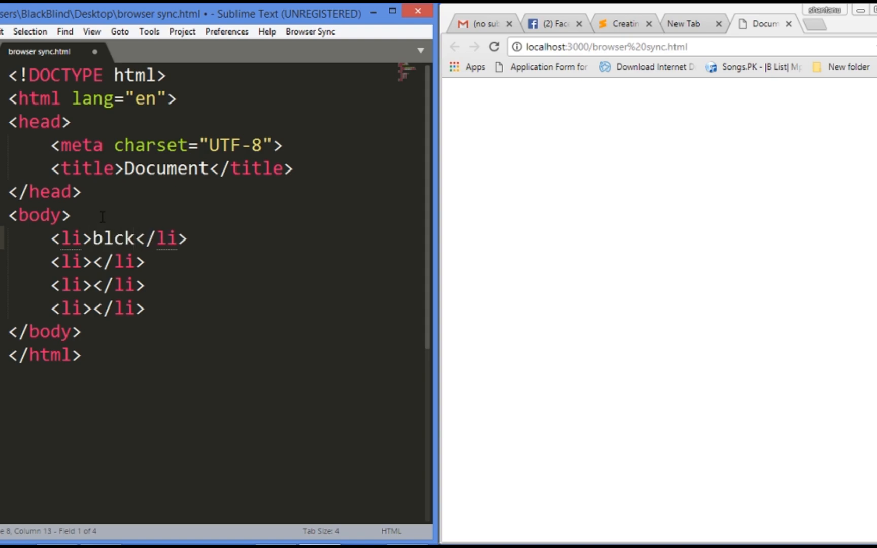
pyautogui.write('a')
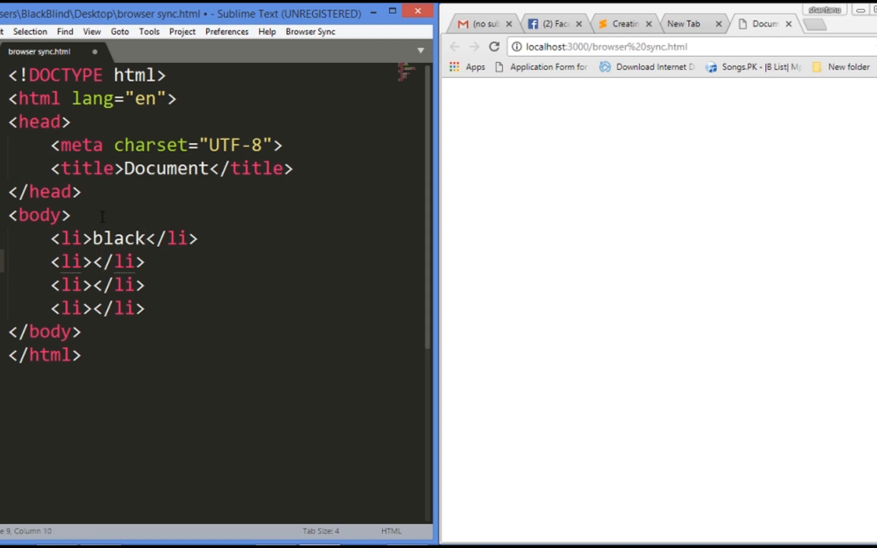
pyautogui.write('bl')
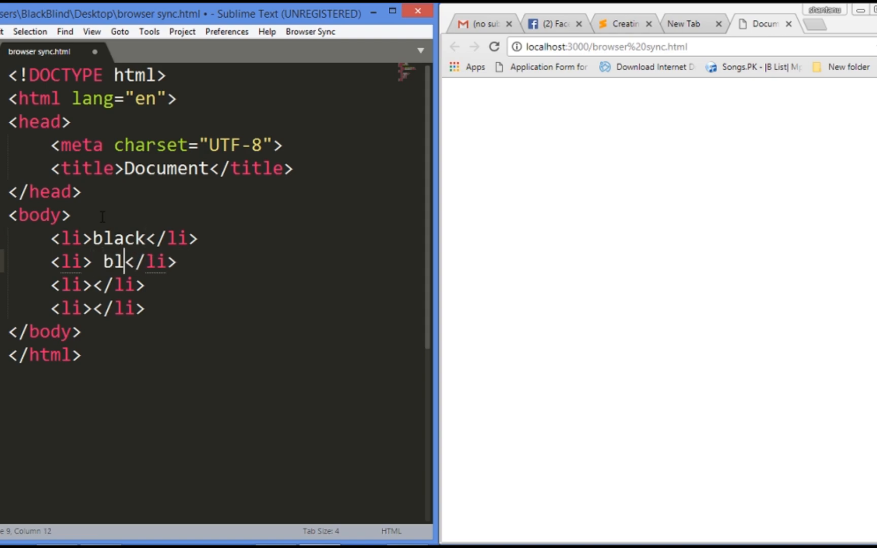
pyautogui.write('ind')
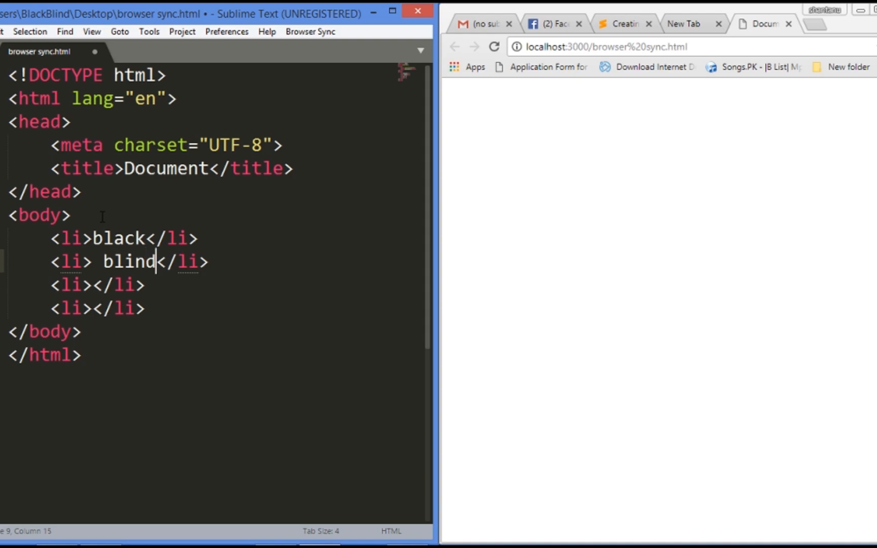
pyautogui.press('ctrl+s')
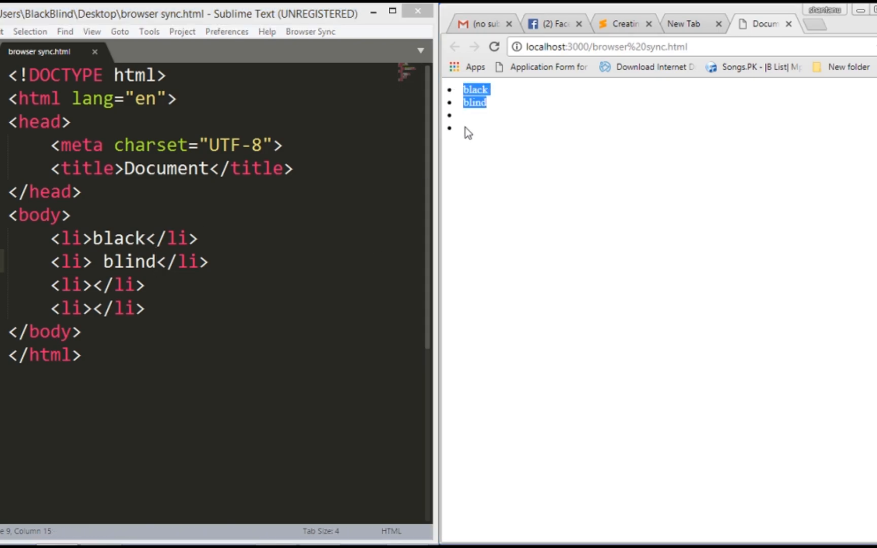
# Type 'anything' into the third list item and save the file
pyautogui.click(145, 308)
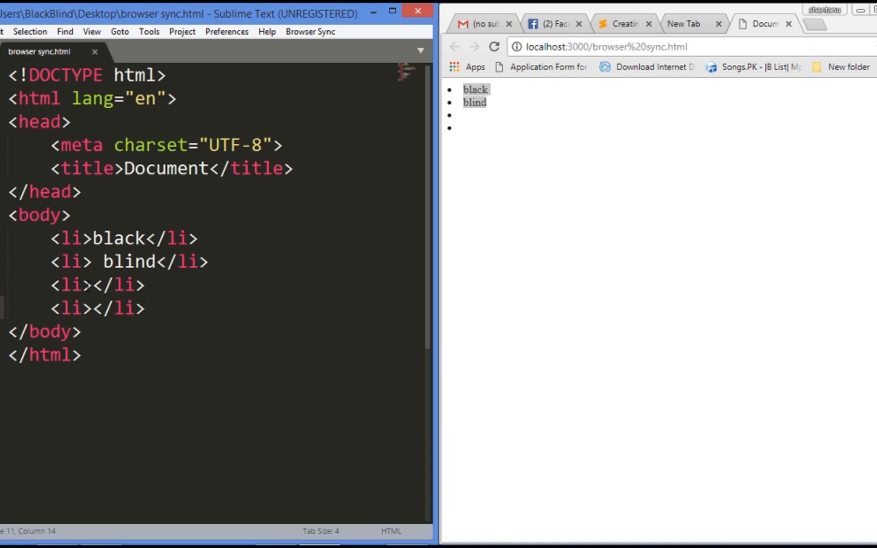
pyautogui.click(92, 286)
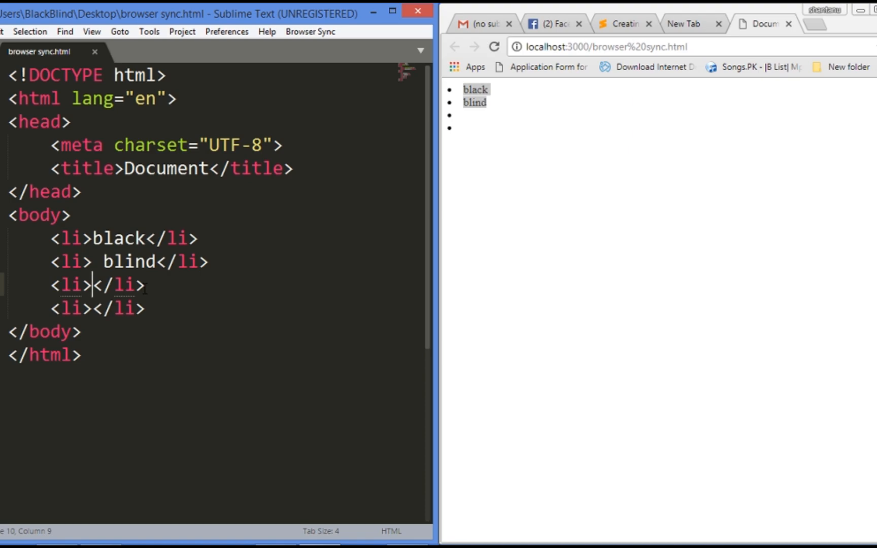
pyautogui.write('anythin')
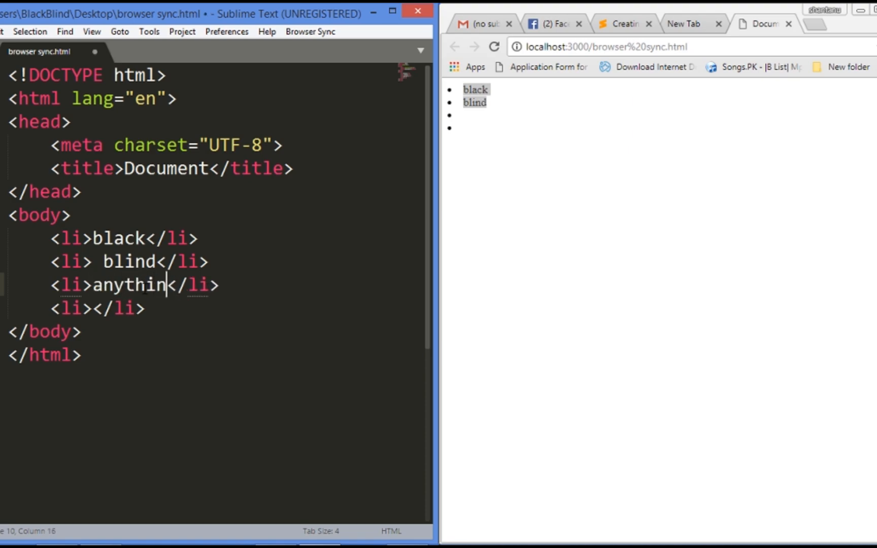
pyautogui.write('g')
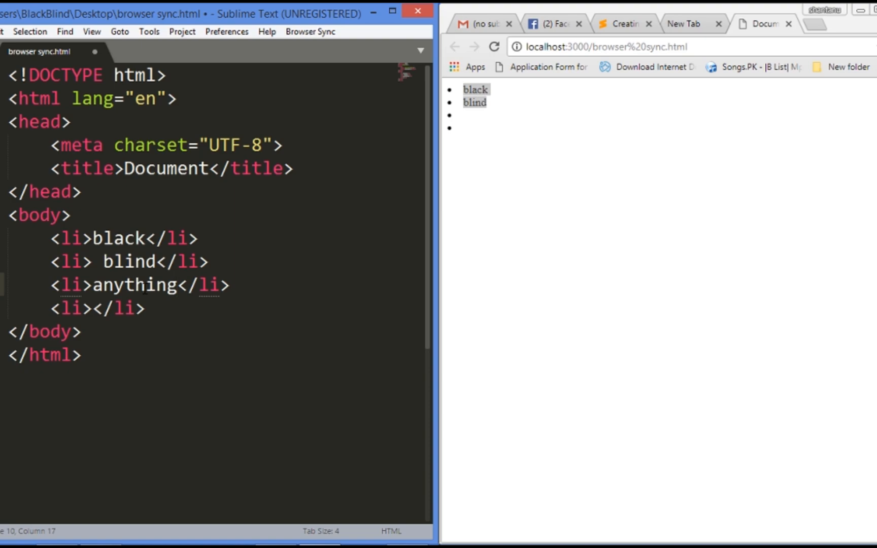
pyautogui.press('ctrl+s')
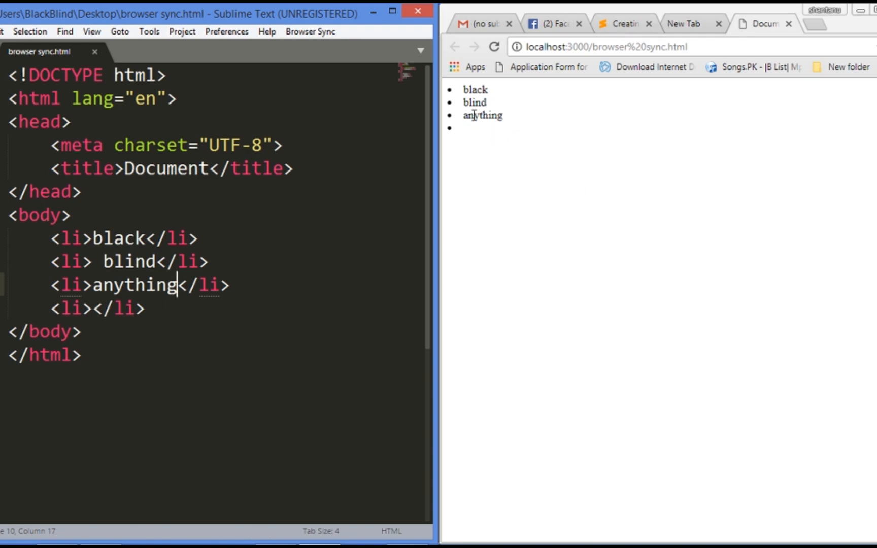
pyautogui.moveTo(512, 123)
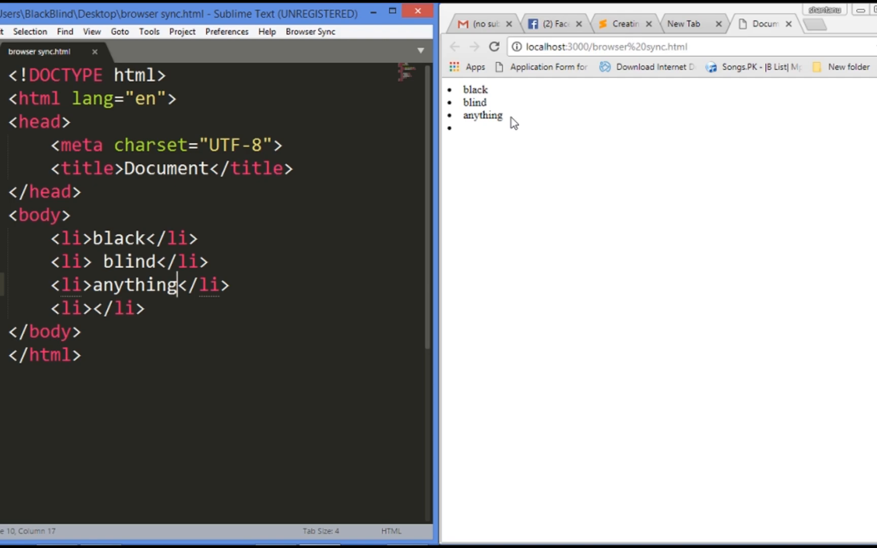